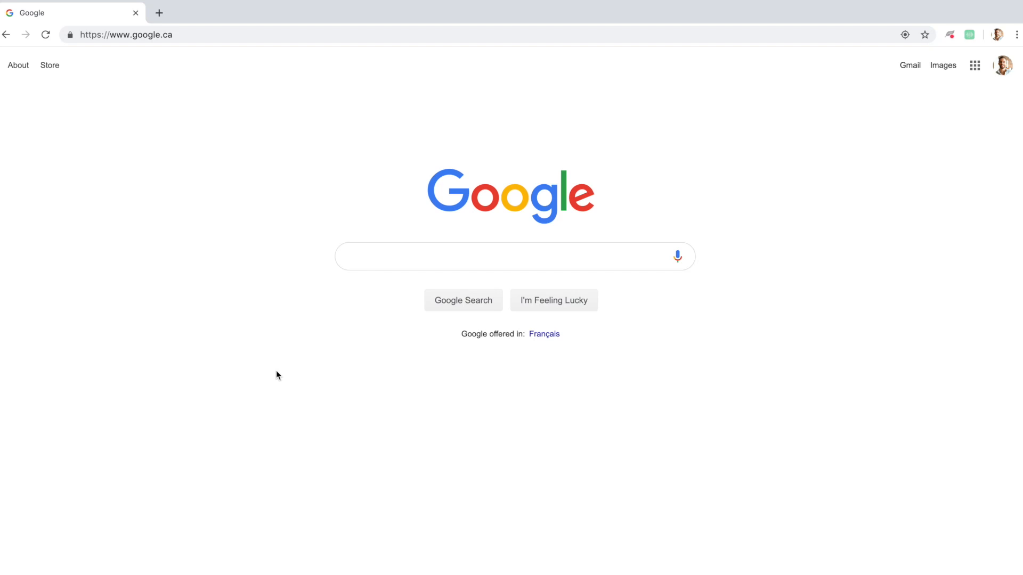
mouse_move(285, 165)
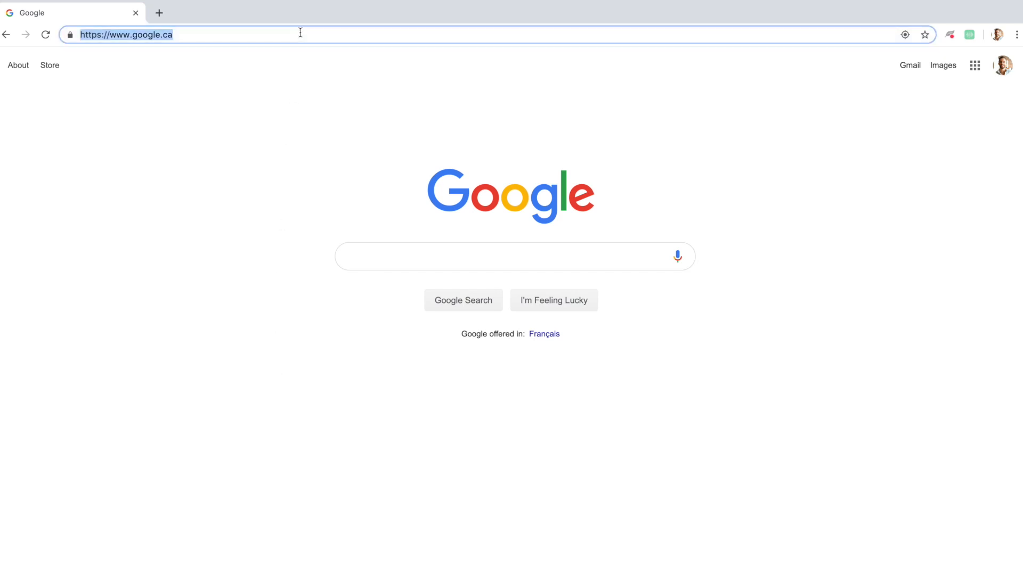
type("www.gg")
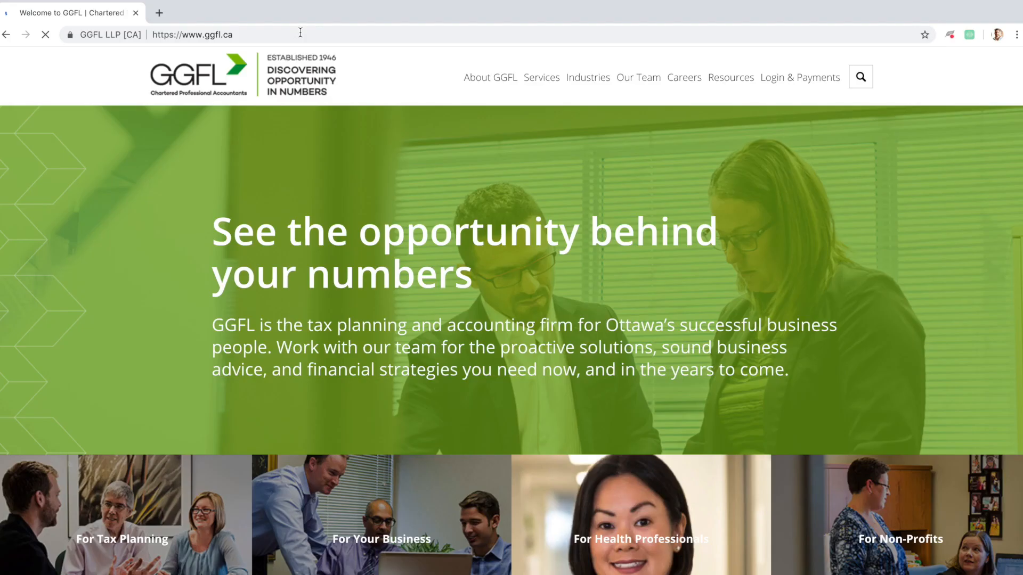
mouse_move(649, 130)
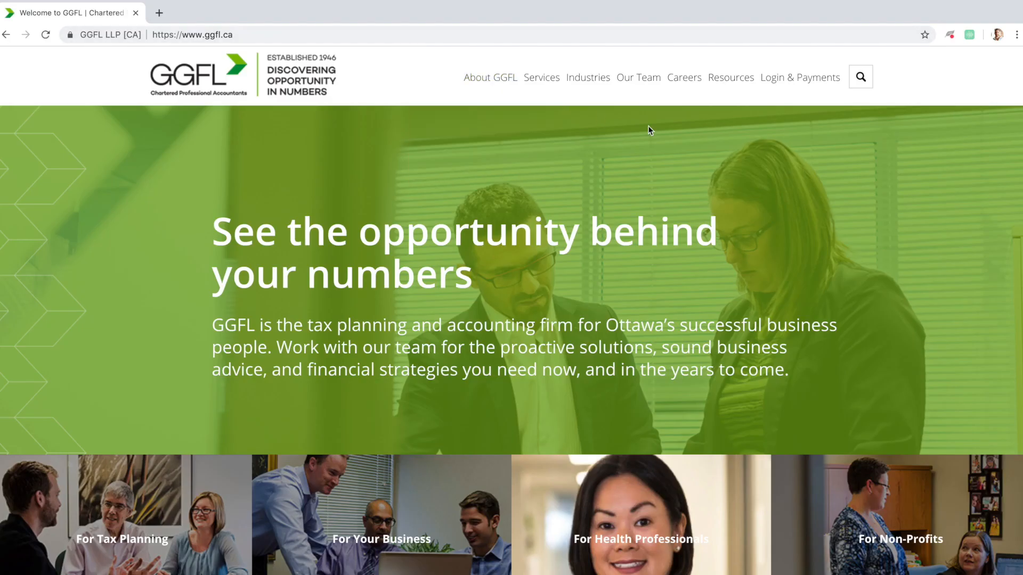
left_click(799, 77)
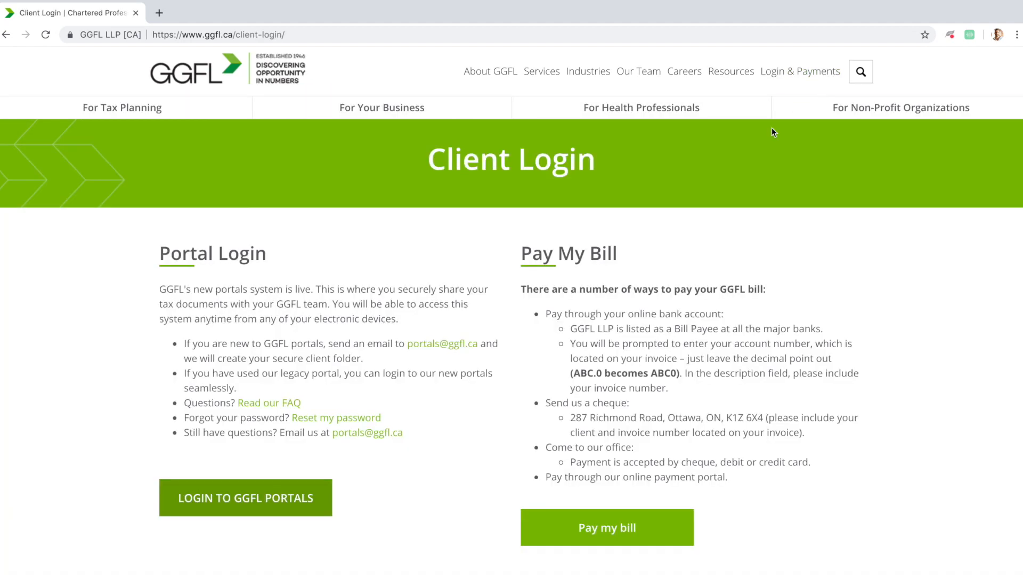
mouse_move(299, 508)
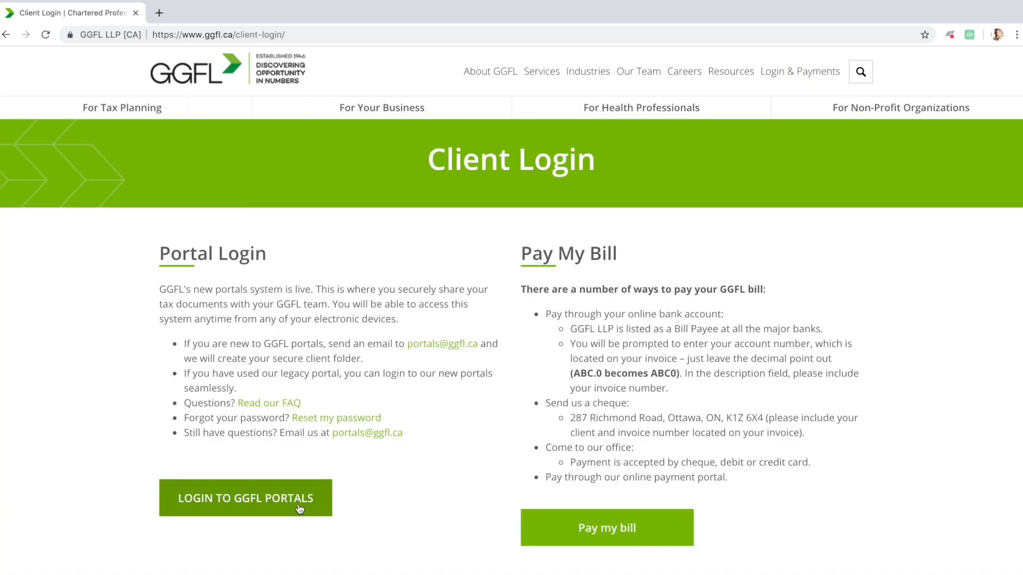
- Open the GGFL portal sign-in page in a new tab via LOGIN TO GGFL PORTALS
left_click(245, 498)
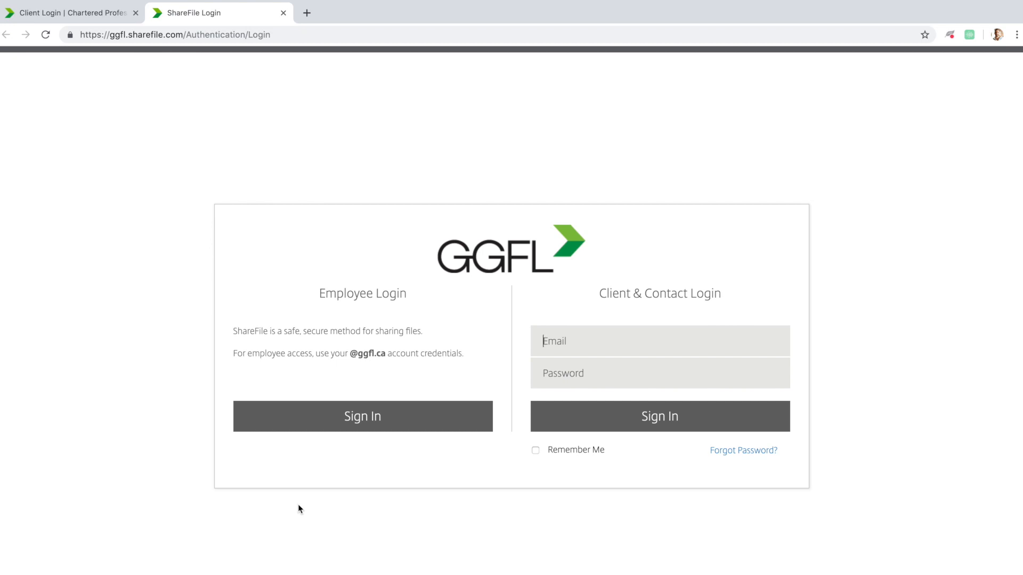
mouse_move(698, 464)
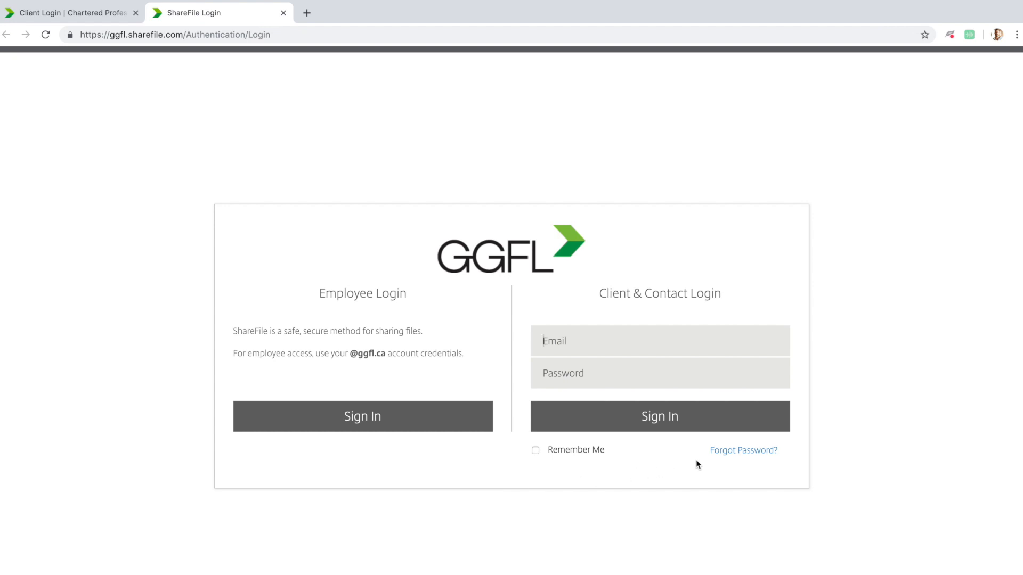
left_click(742, 450)
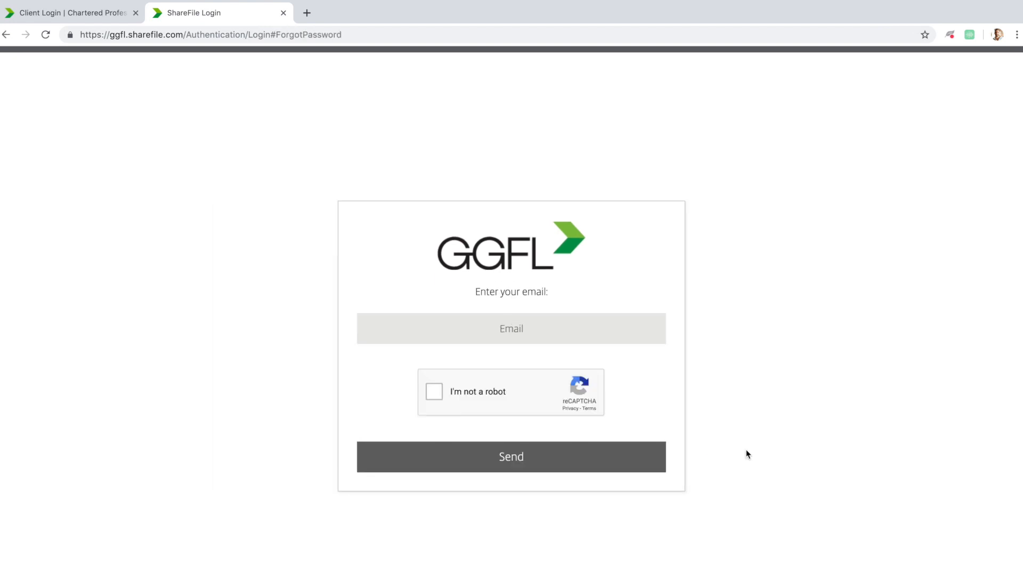
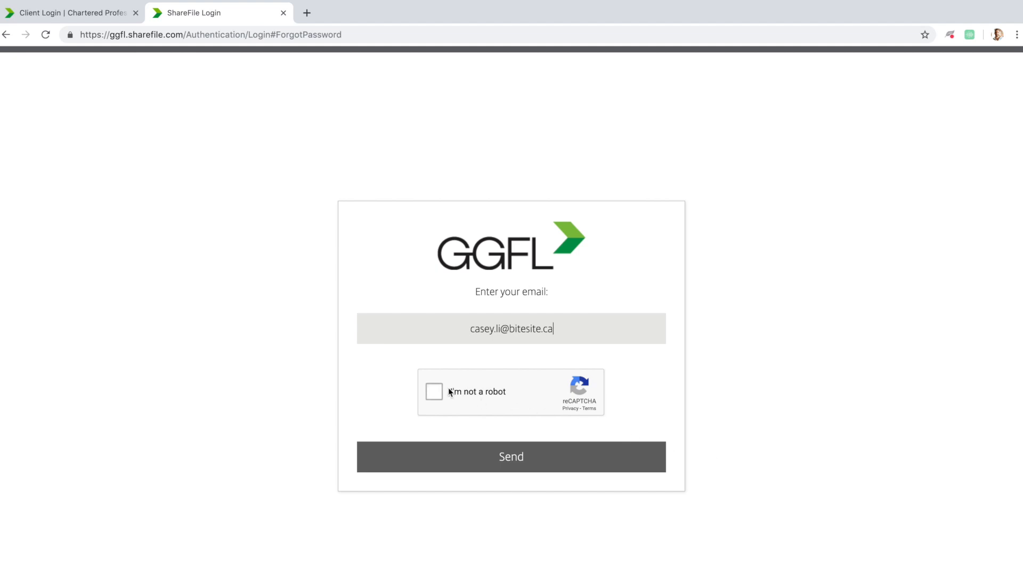
left_click(434, 392)
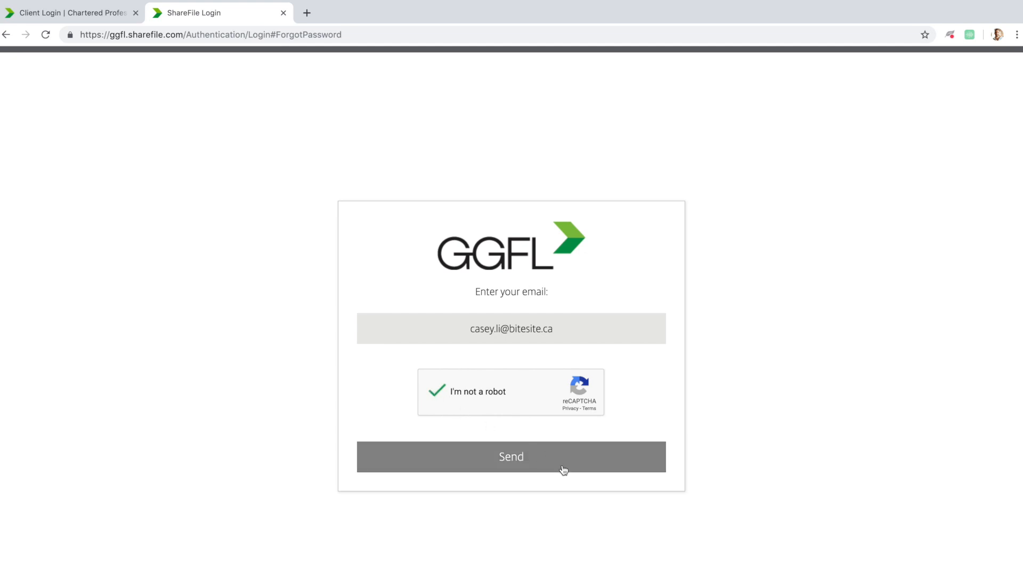
left_click(511, 456)
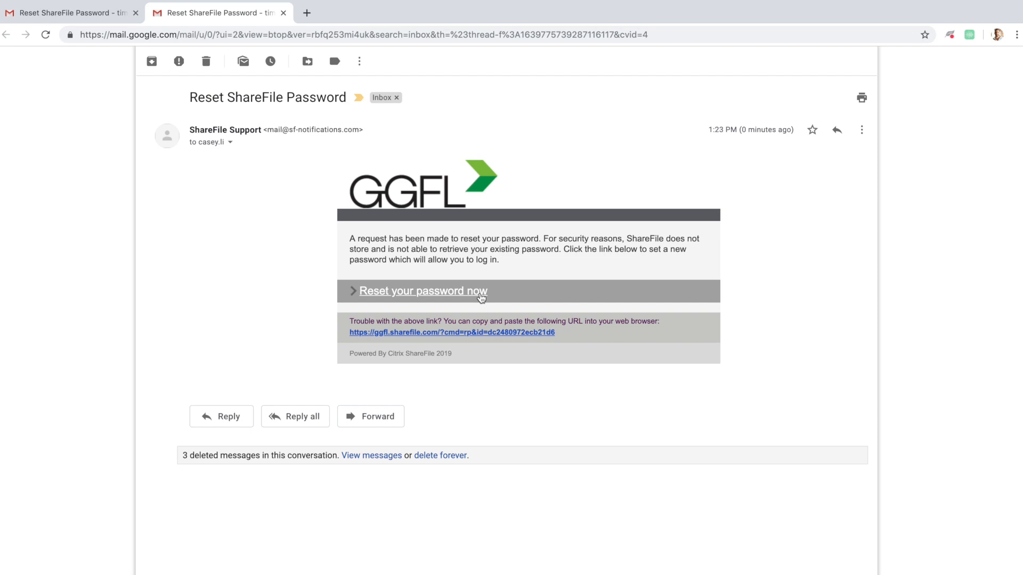
- Follow the 'Reset your password now' link in the Reset ShareFile Password email
left_click(422, 291)
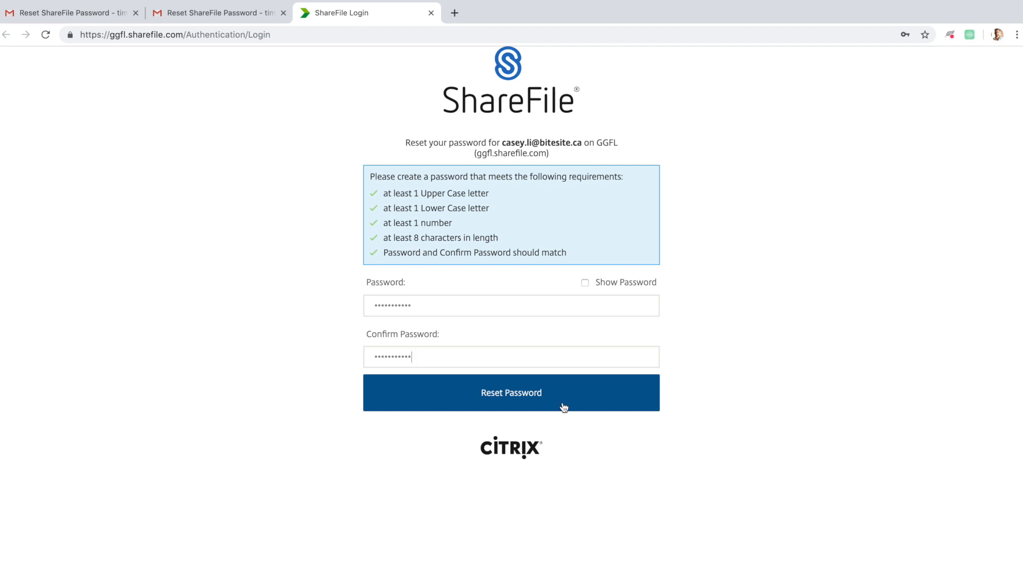
- Submit the new password with Reset Password to confirm the reset
left_click(511, 392)
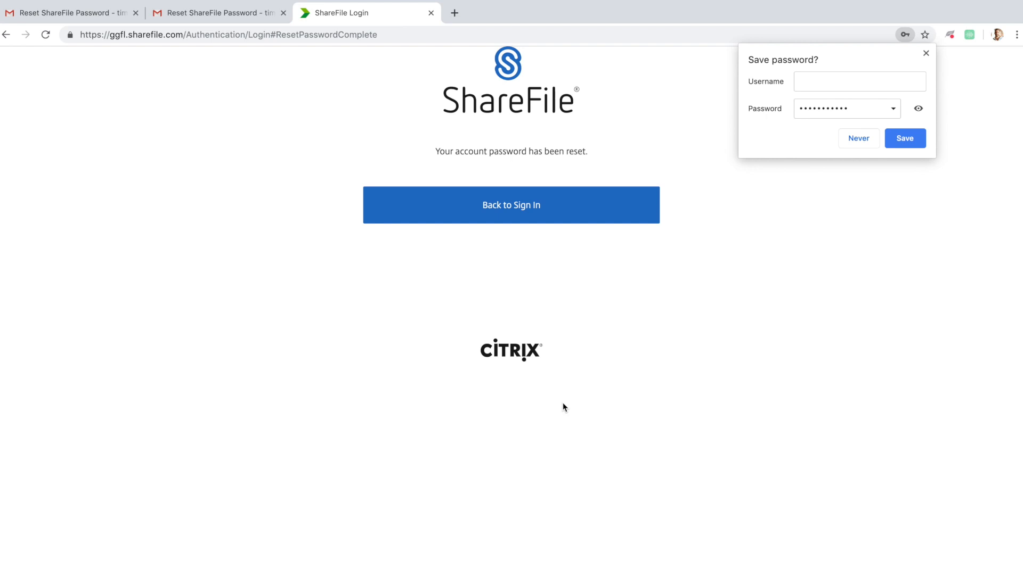
mouse_move(613, 229)
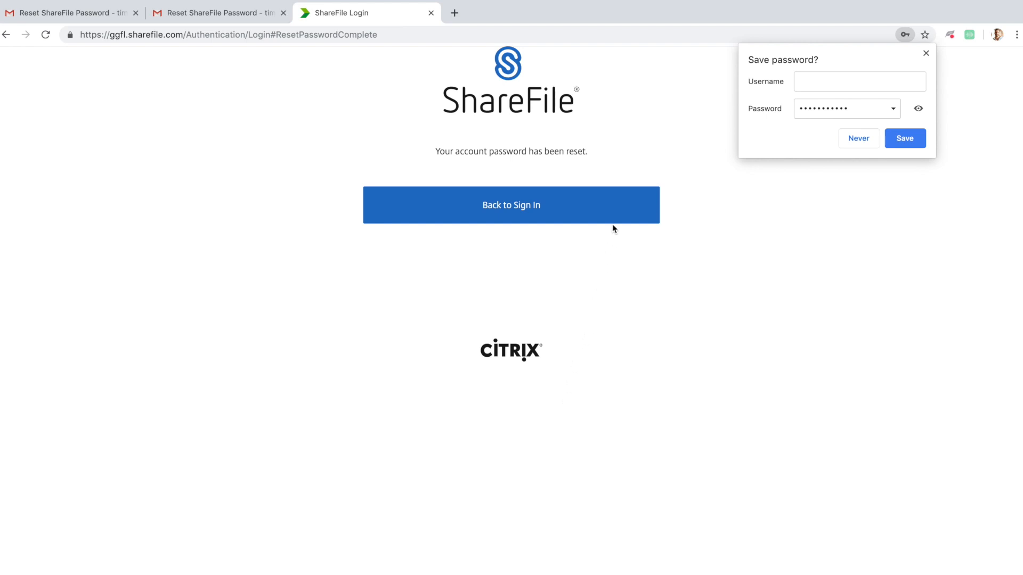
left_click(511, 205)
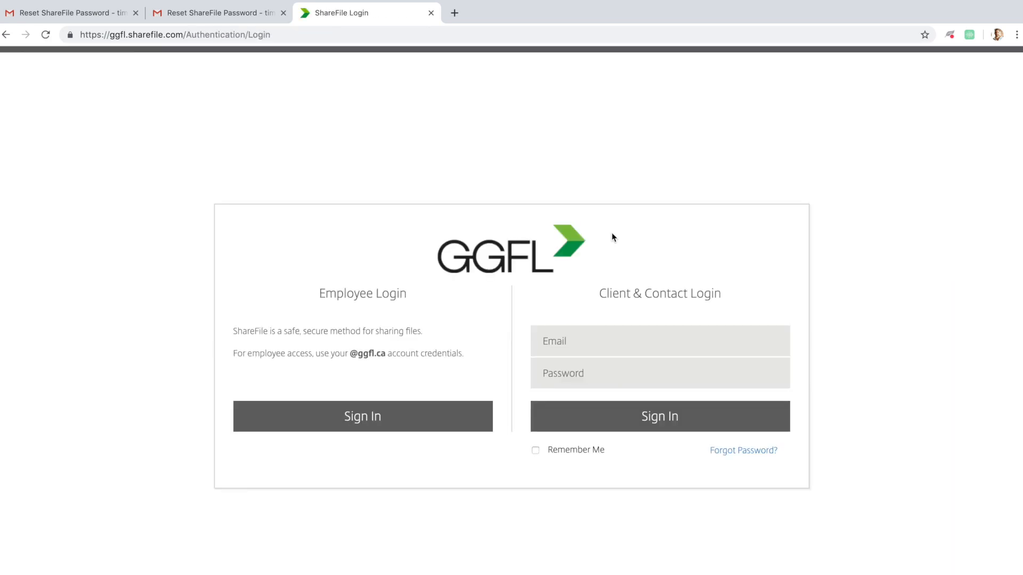
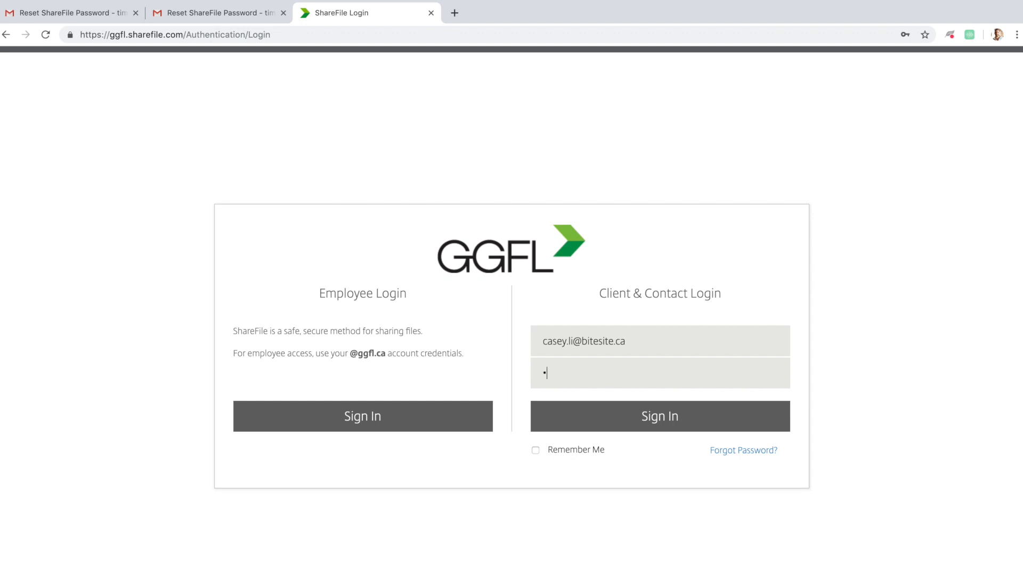
type("password")
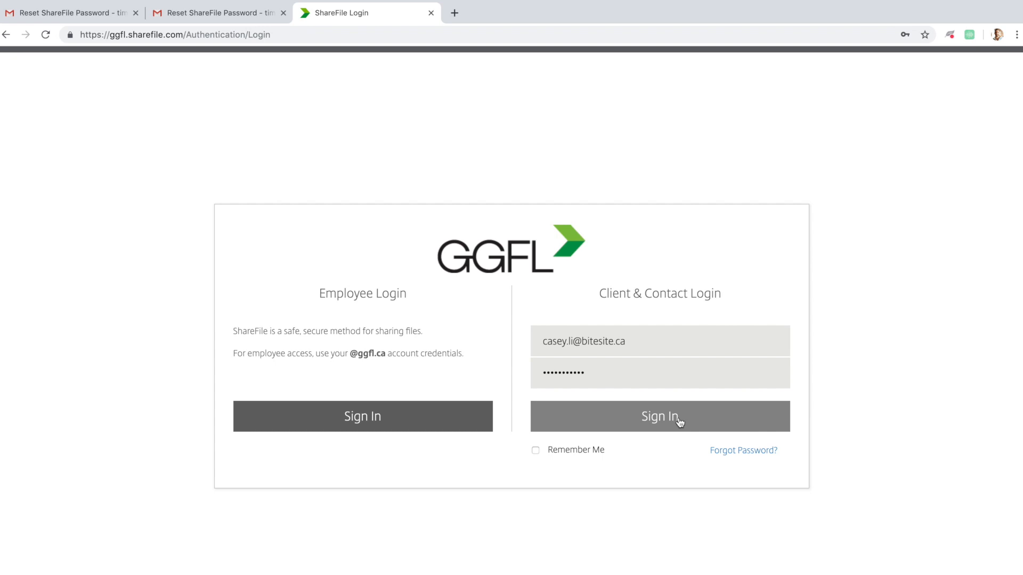
left_click(659, 417)
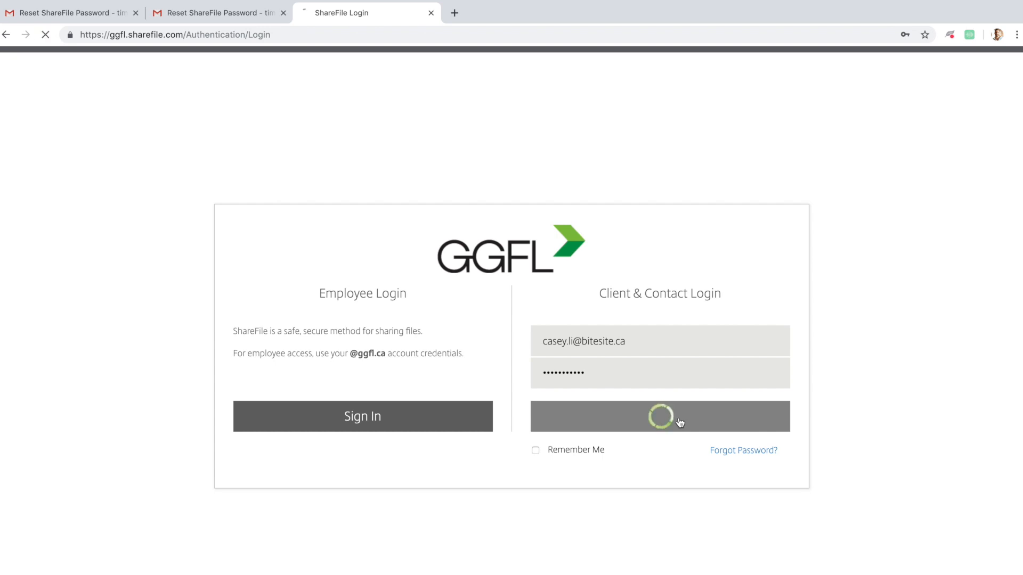
left_click(659, 416)
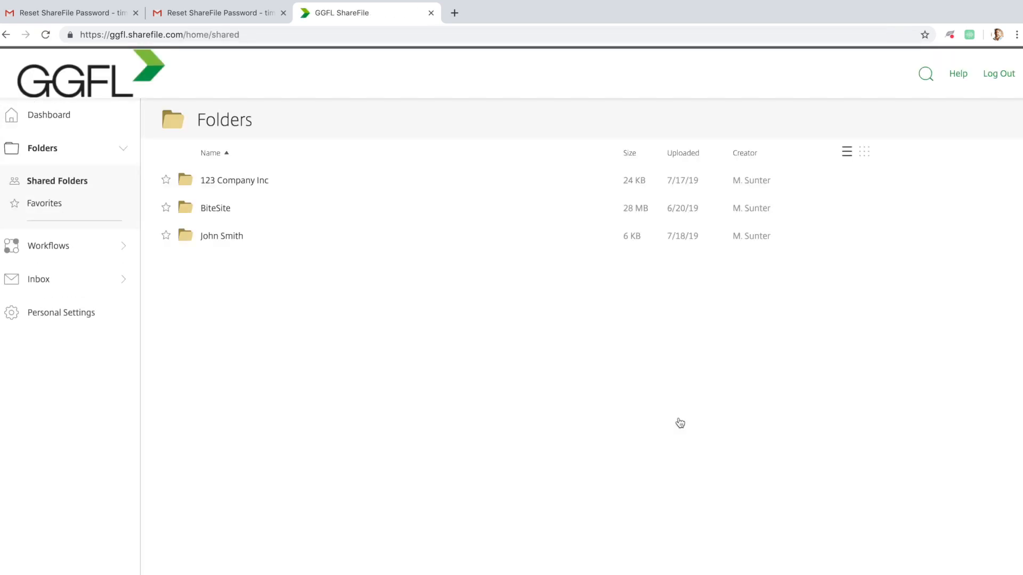